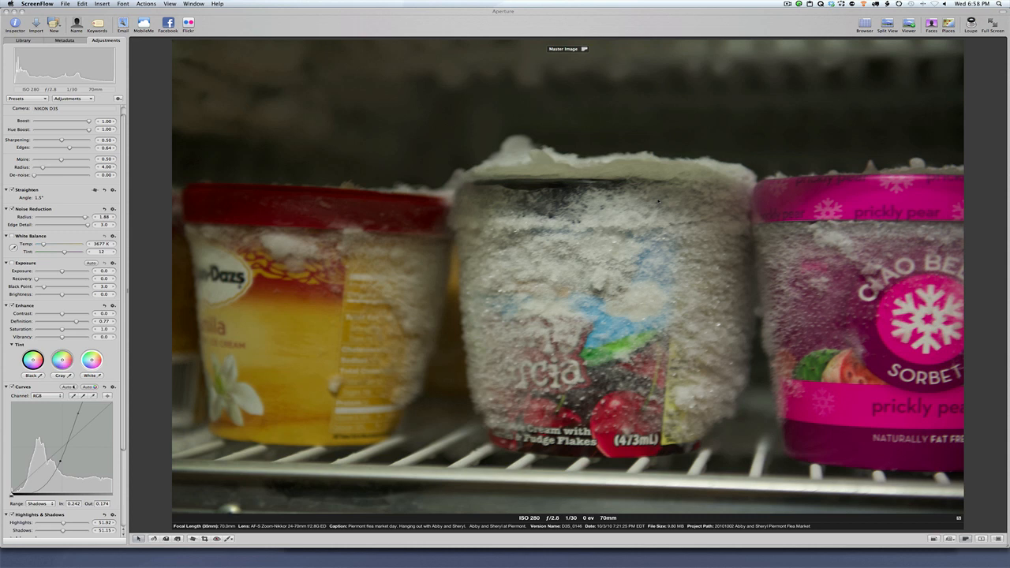
mouse_move(631, 221)
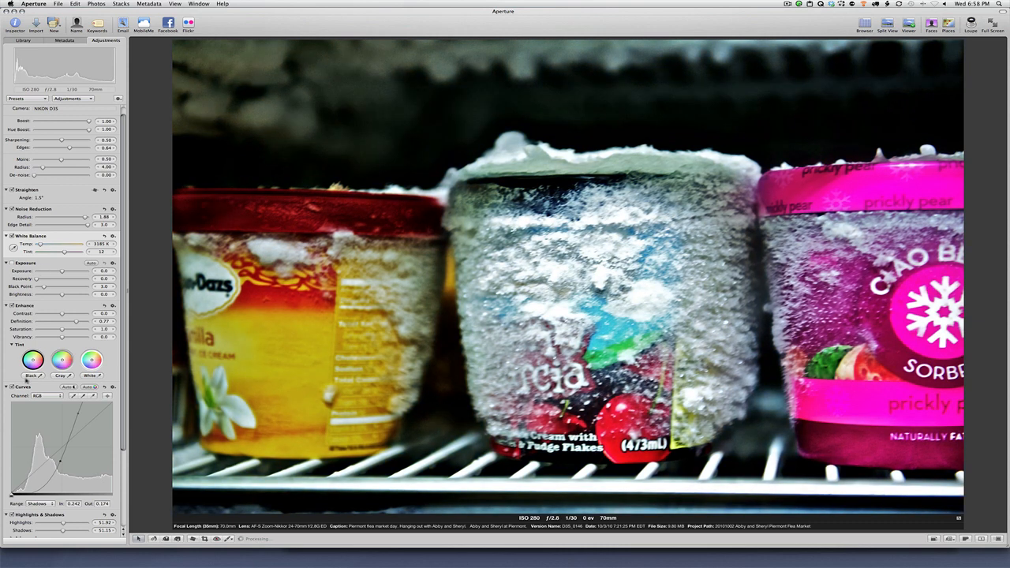
- Scroll the Adjustments inspector toward the Add Adjustments menu
scroll(down, 3)
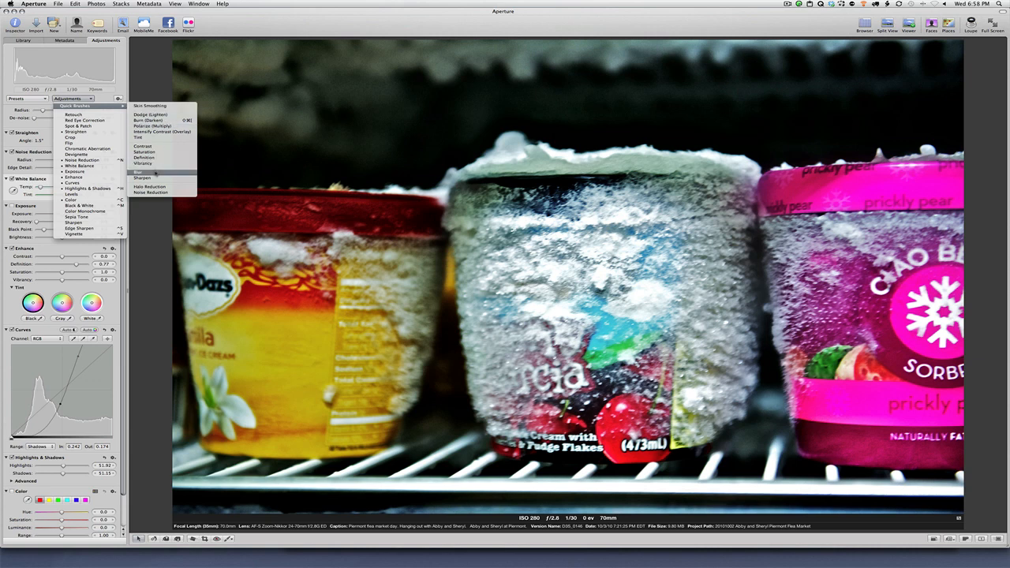
- Straighten the ice cream photo by dragging a slight rotation over the grid
click(142, 172)
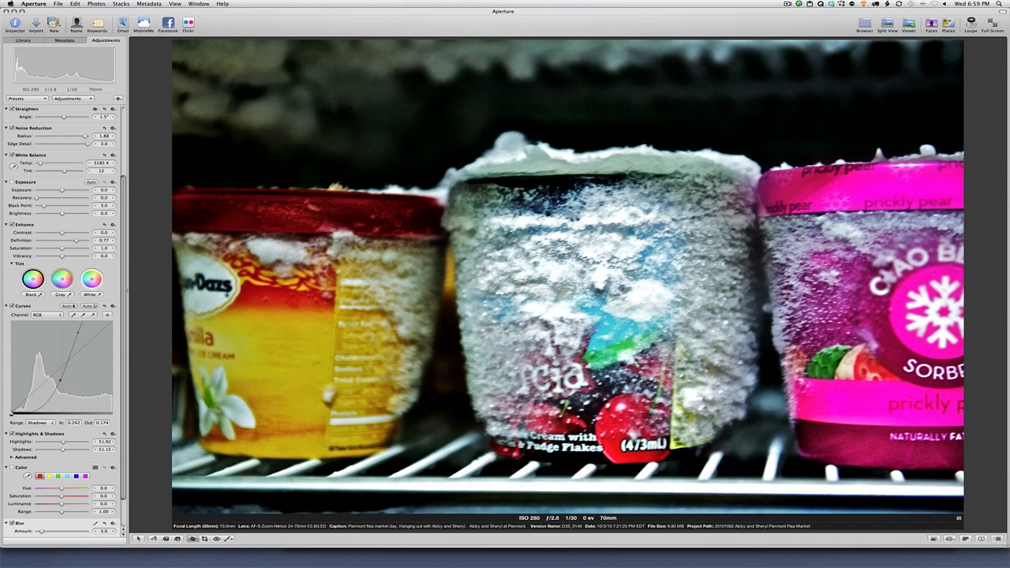
mouse_move(761, 262)
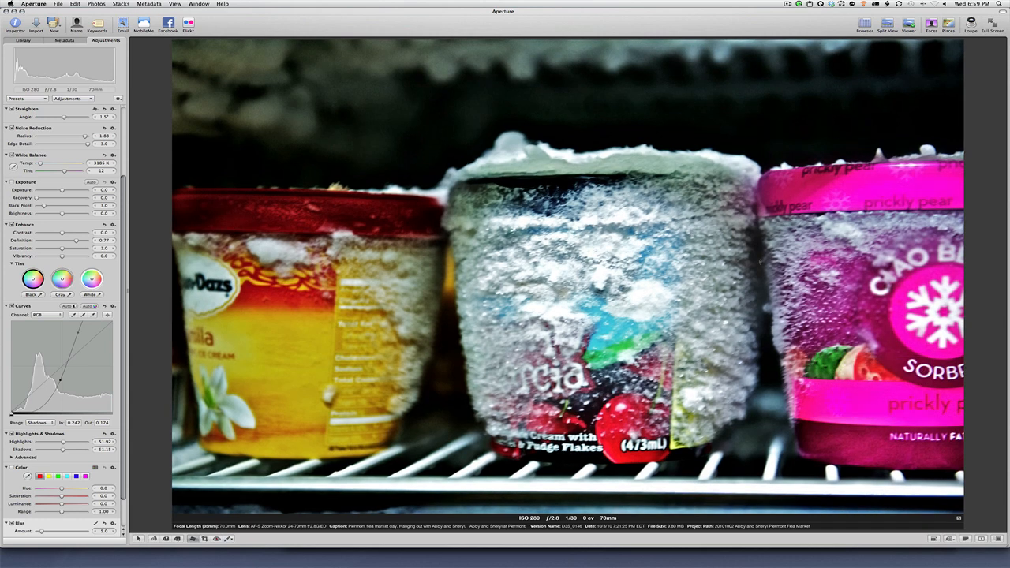
drag(67, 117, 82, 117)
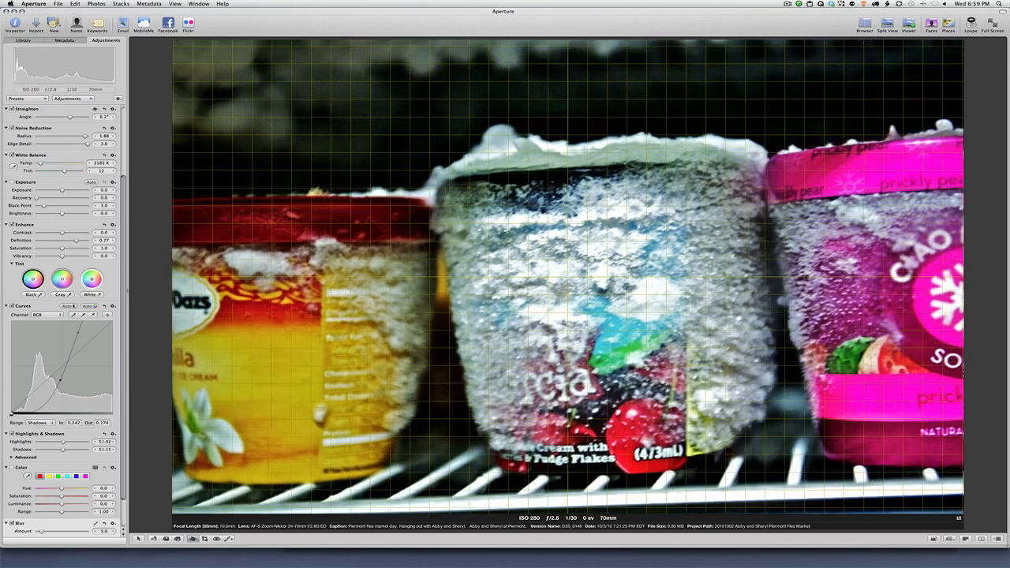